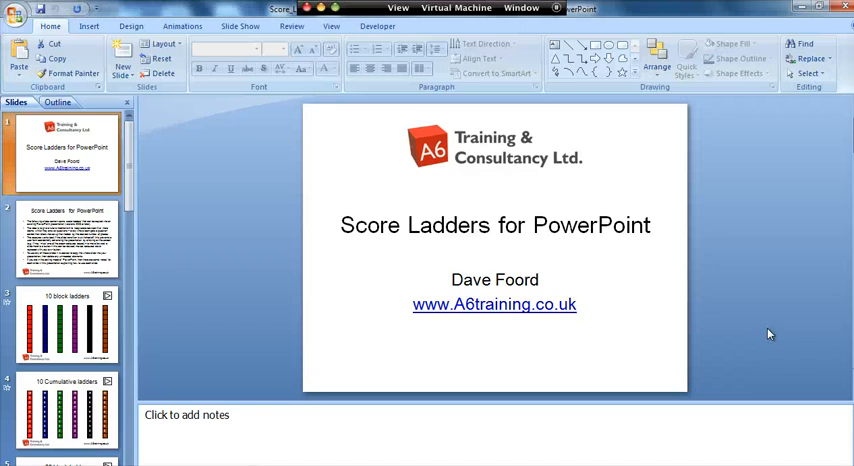
{"action": "mouse_move", "coordinate": [742, 342]}
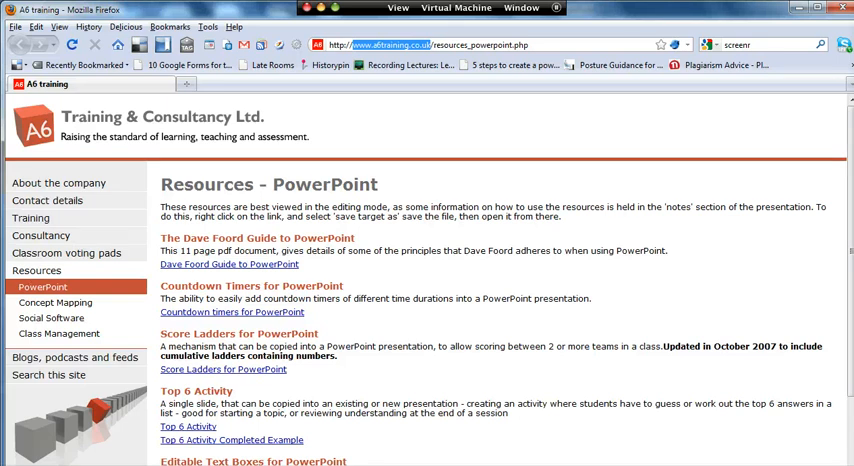
- Open the Score Ladders for PowerPoint presentation from the resources page
{"action": "scroll", "scroll_direction": "down", "scroll_amount": 3}
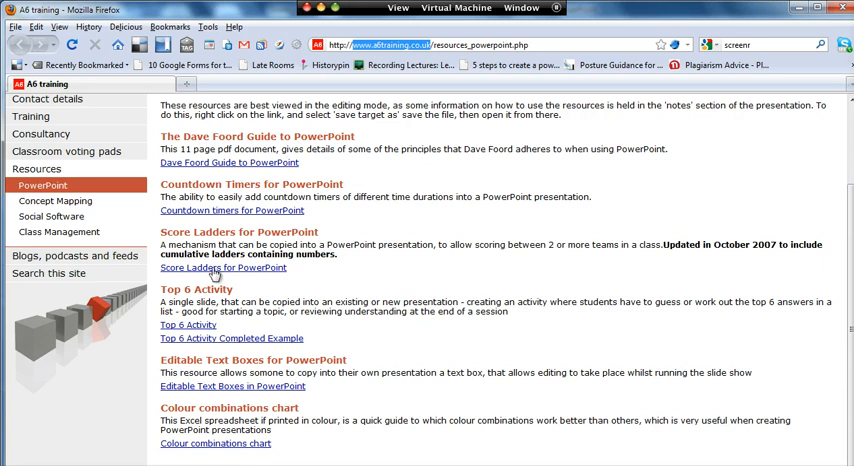
{"action": "left_click", "coordinate": [224, 268]}
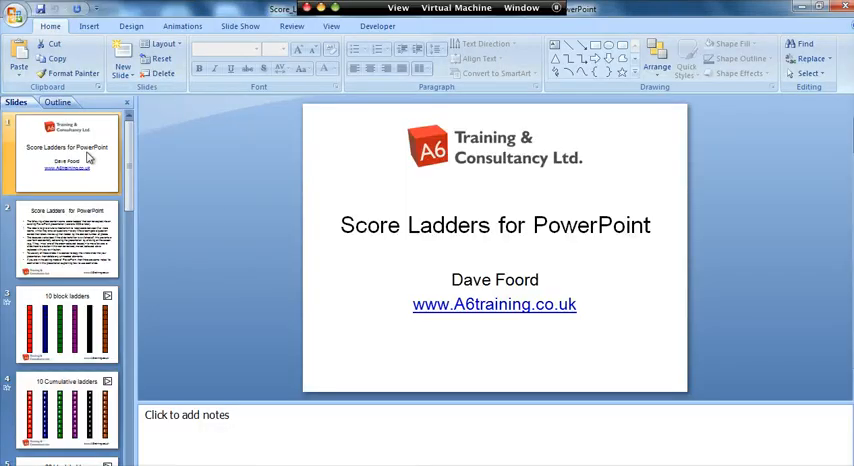
- Browse the explanation and ladder slides, ending back on the 10 block ladders slide
{"action": "left_click", "coordinate": [66, 240]}
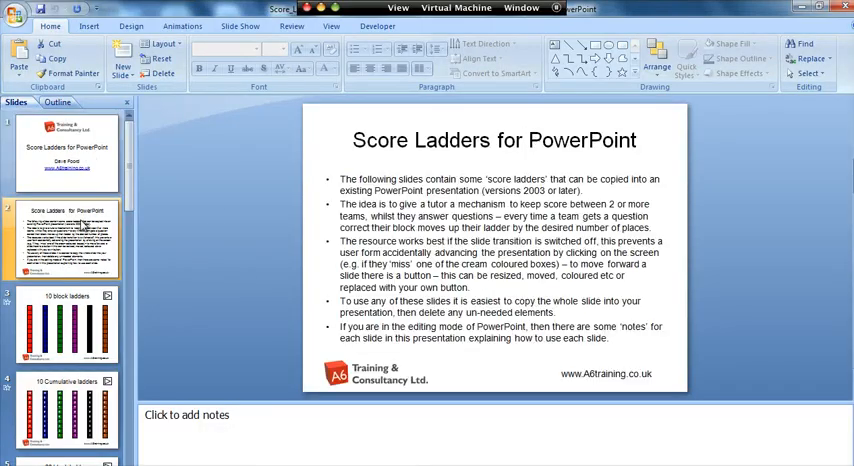
{"action": "left_click", "coordinate": [68, 324]}
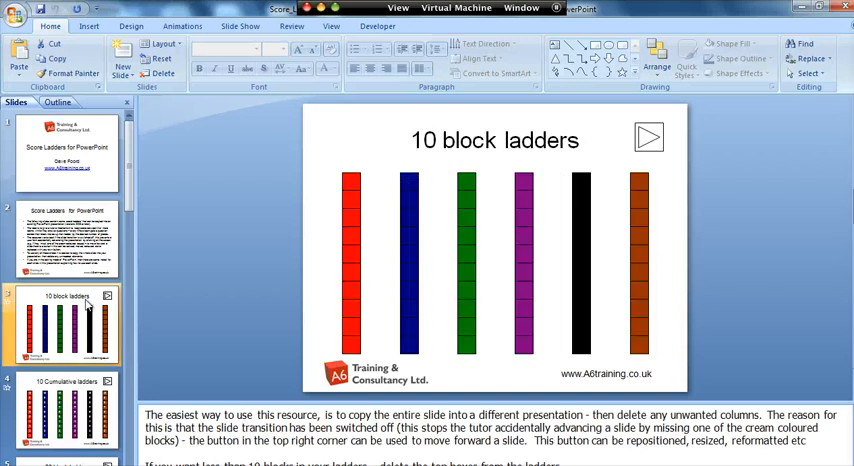
{"action": "mouse_move", "coordinate": [52, 318]}
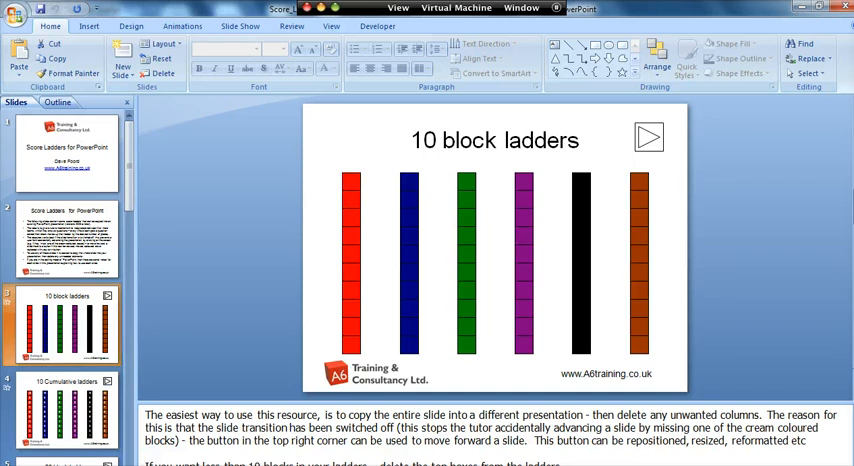
{"action": "mouse_move", "coordinate": [336, 184]}
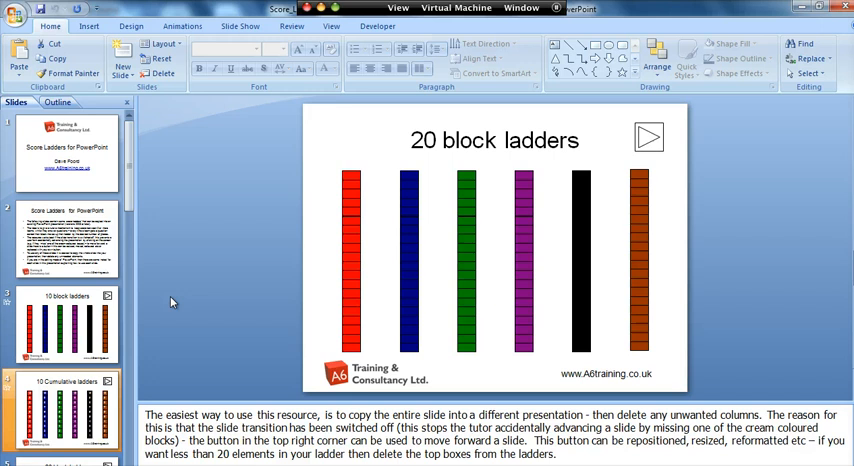
{"action": "scroll", "scroll_direction": "down", "scroll_amount": 3}
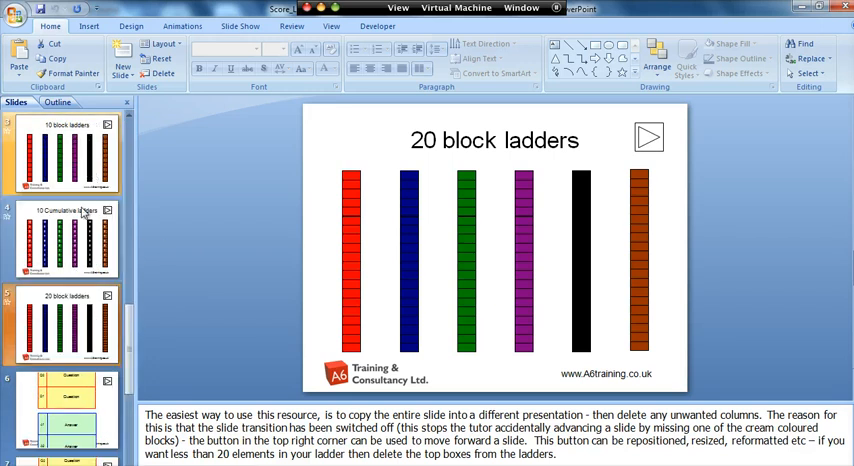
{"action": "left_click", "coordinate": [64, 156]}
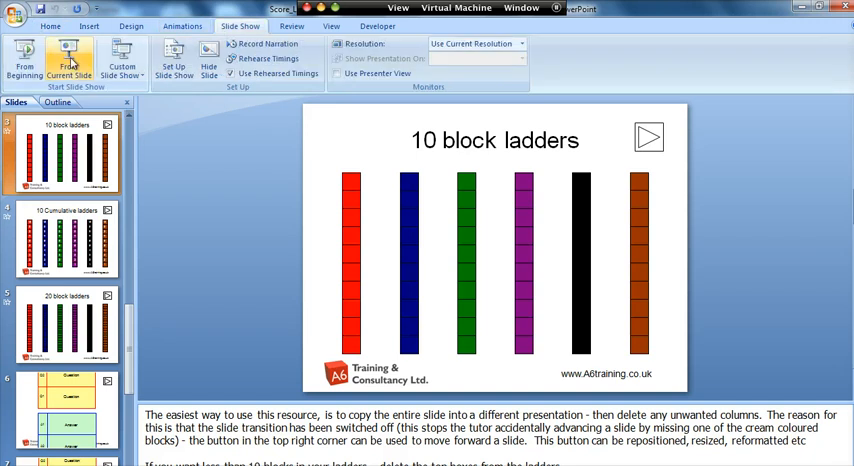
- Start the slide show from the current slide and move the red marker up its ladder
{"action": "left_click", "coordinate": [68, 62]}
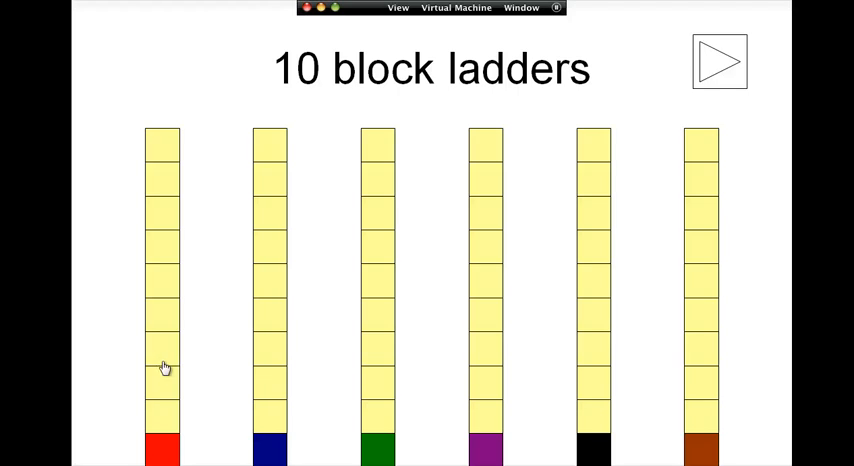
{"action": "mouse_move", "coordinate": [172, 324]}
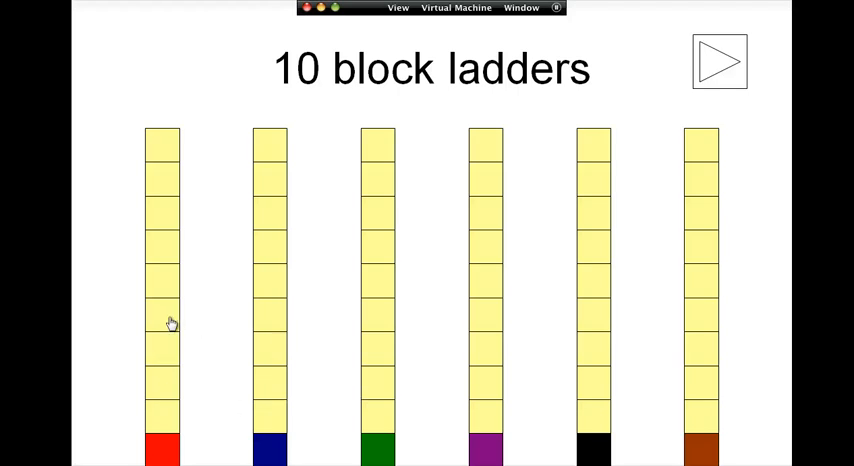
{"action": "mouse_move", "coordinate": [160, 418]}
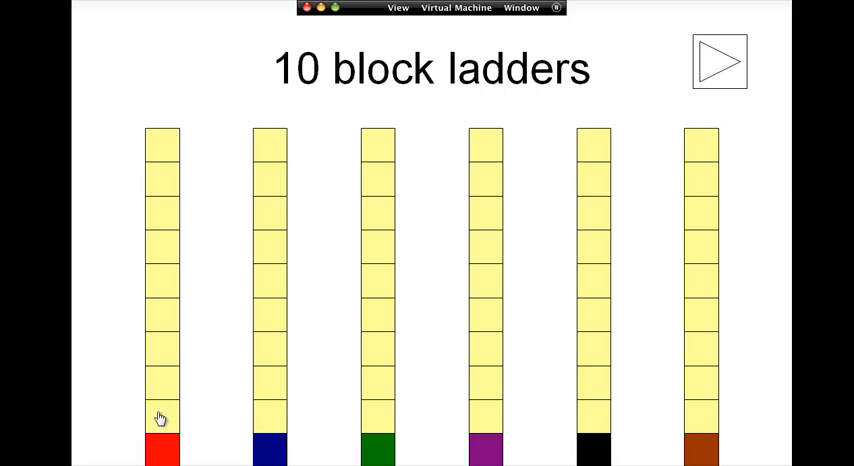
{"action": "left_click", "coordinate": [164, 448]}
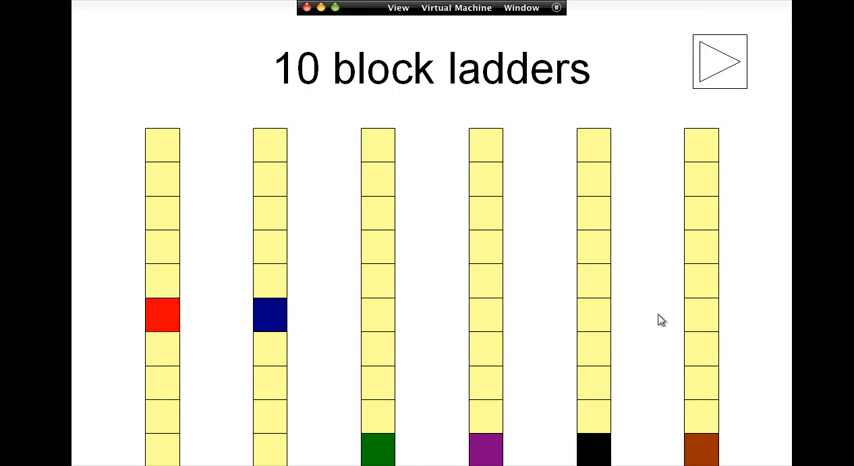
{"action": "mouse_move", "coordinate": [240, 296]}
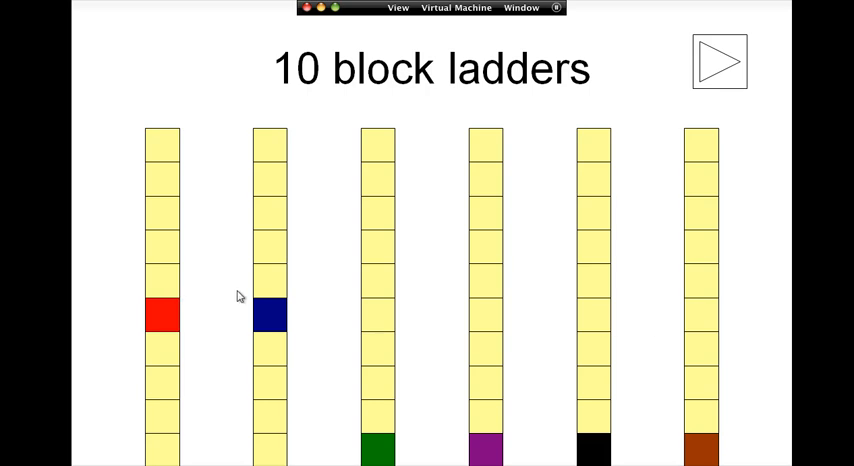
{"action": "mouse_move", "coordinate": [668, 32]}
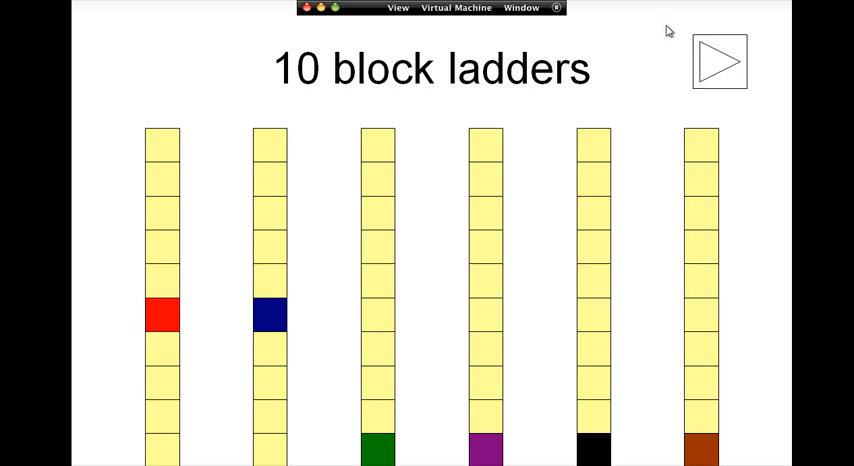
- Advance to the 10 Cumulative ladders slide, build up red and blue scores, then move on
{"action": "left_click", "coordinate": [718, 62]}
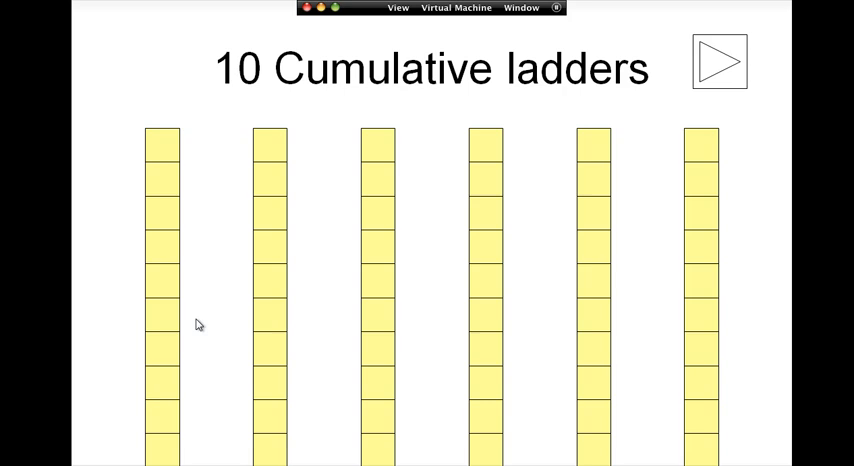
{"action": "left_click", "coordinate": [162, 348]}
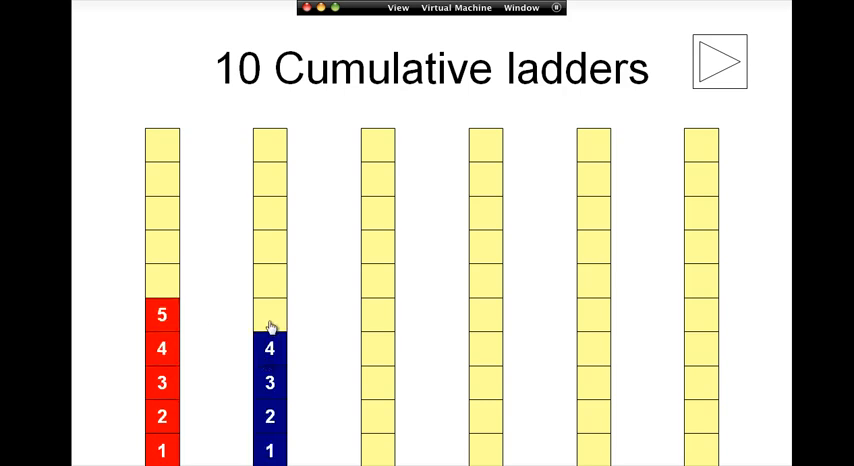
{"action": "left_click", "coordinate": [270, 348]}
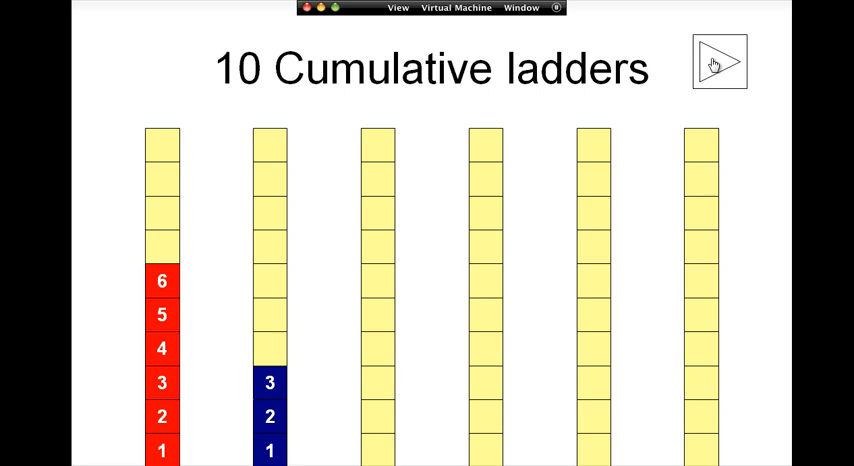
{"action": "left_click", "coordinate": [718, 62]}
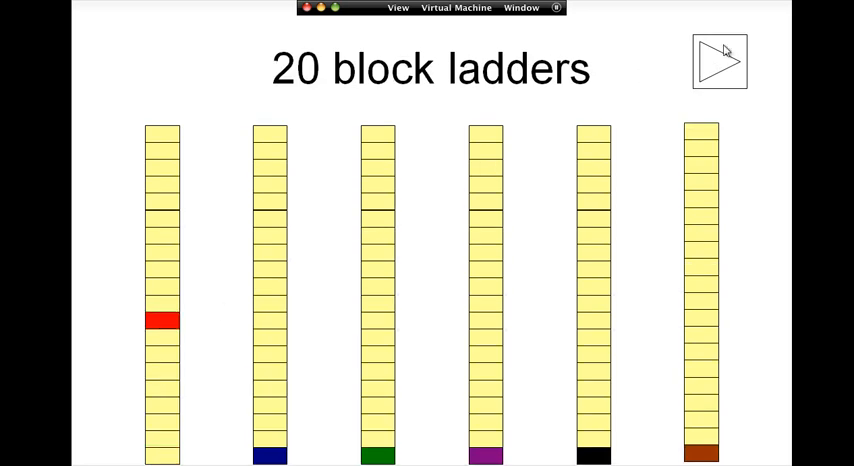
{"action": "mouse_move", "coordinate": [684, 78]}
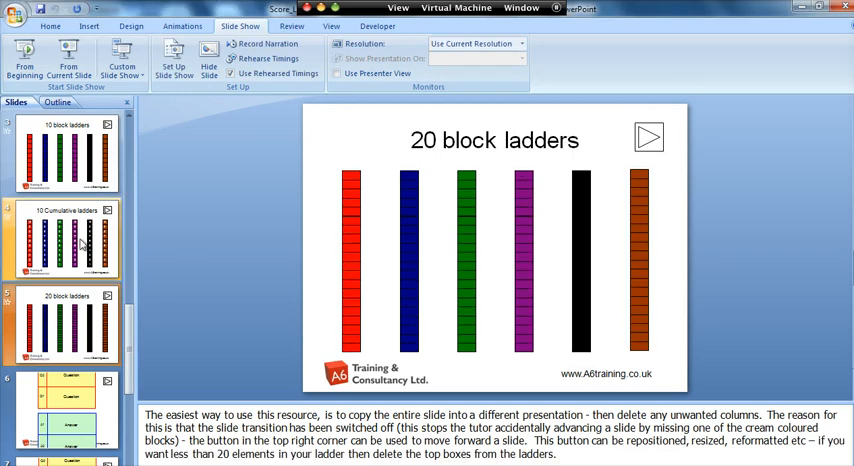
- Select the 10 Cumulative ladders thumbnail and bring up its context menu to copy it
{"action": "scroll", "scroll_direction": "up", "scroll_amount": 3}
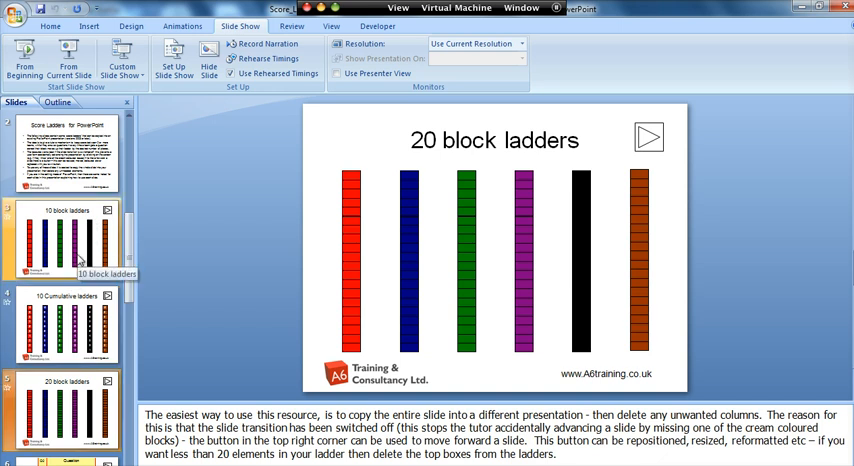
{"action": "left_click", "coordinate": [64, 322]}
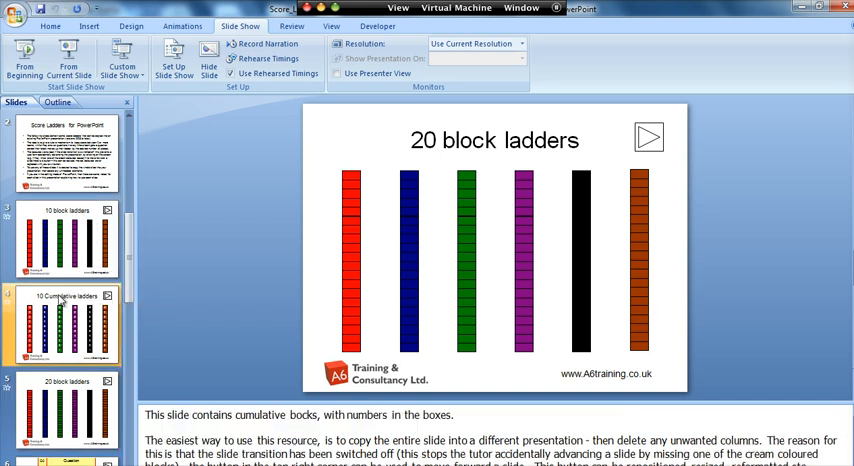
{"action": "right_click", "coordinate": [64, 324]}
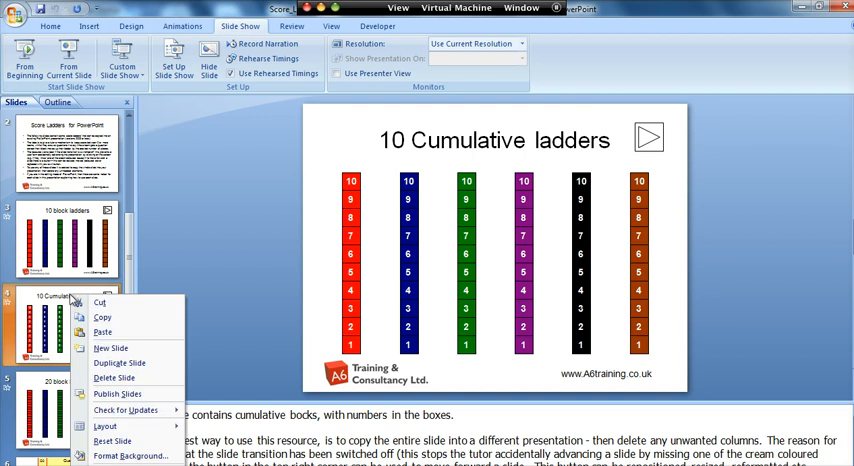
{"action": "mouse_move", "coordinate": [102, 318]}
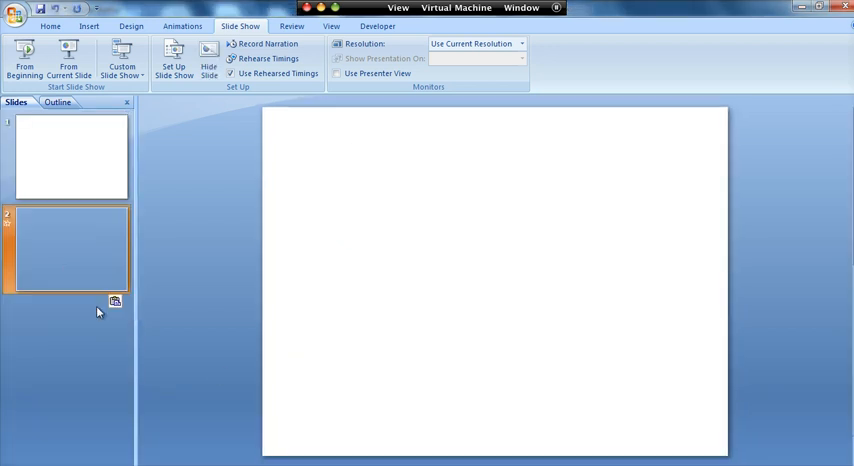
- Display the pasted 10 Cumulative ladders slide, second in the new presentation
{"action": "left_click", "coordinate": [70, 248]}
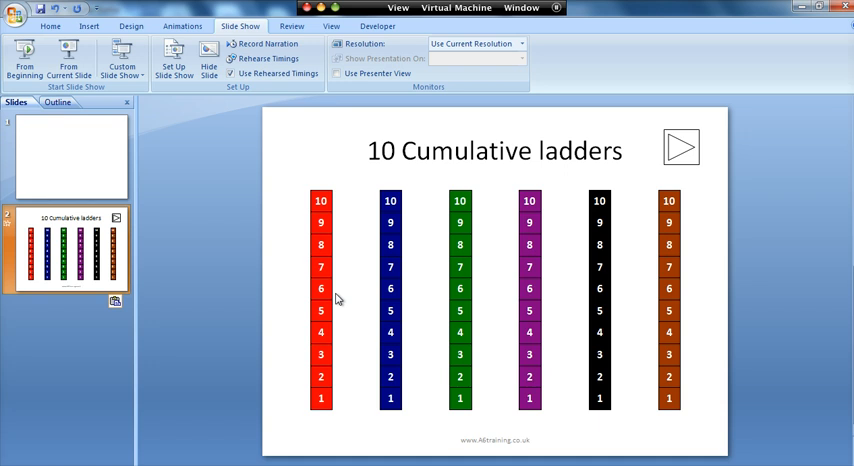
{"action": "mouse_move", "coordinate": [340, 188]}
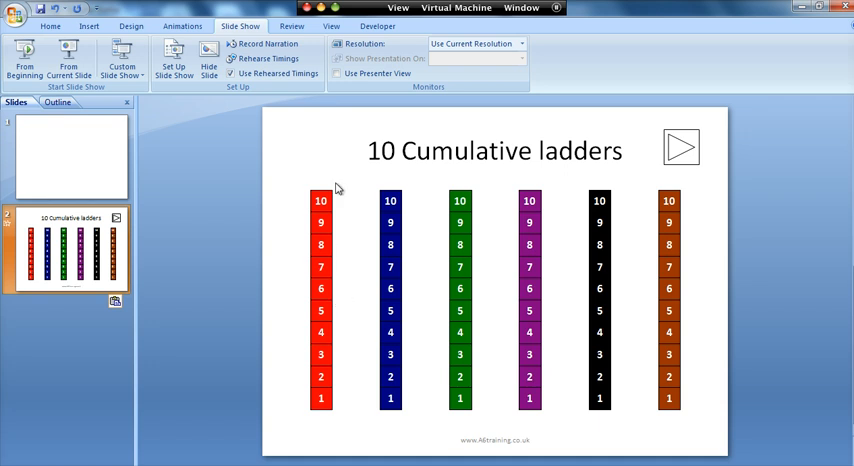
{"action": "mouse_move", "coordinate": [348, 252]}
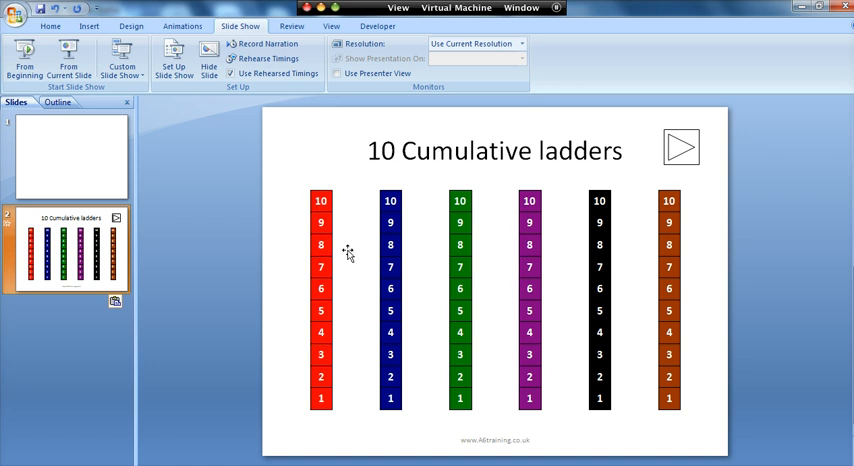
{"action": "mouse_move", "coordinate": [392, 214]}
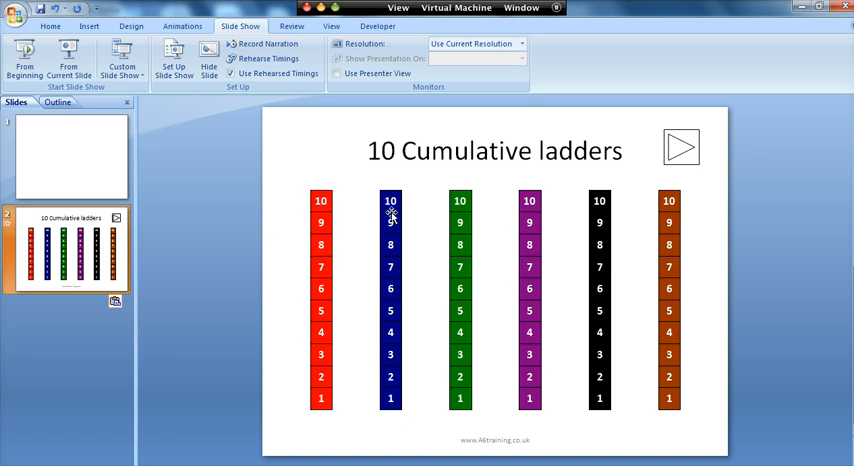
{"action": "mouse_move", "coordinate": [392, 216]}
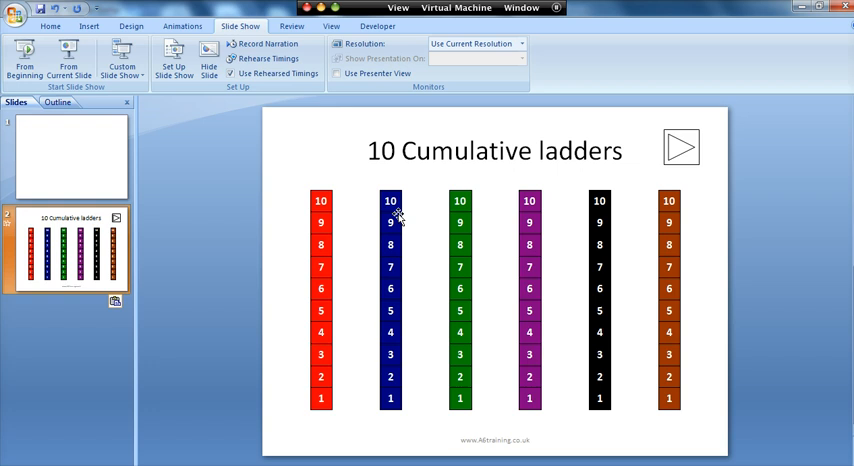
{"action": "mouse_move", "coordinate": [368, 188]}
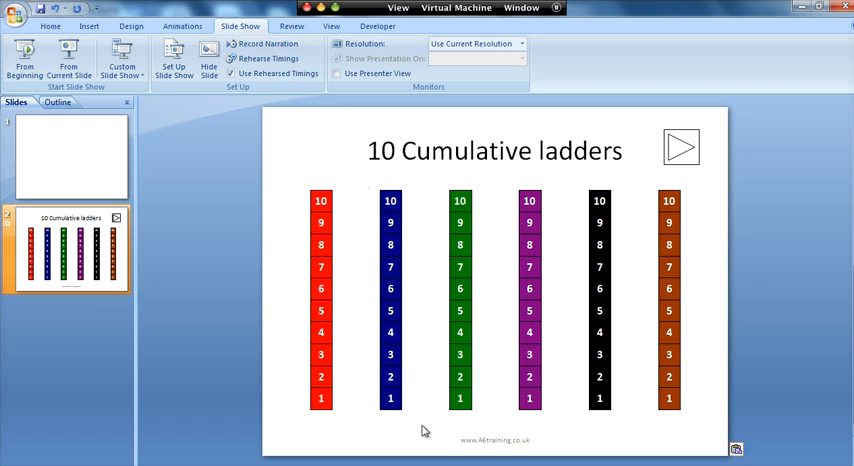
- Select the blue, purple and brown ladders for removal
{"action": "left_click", "coordinate": [390, 300]}
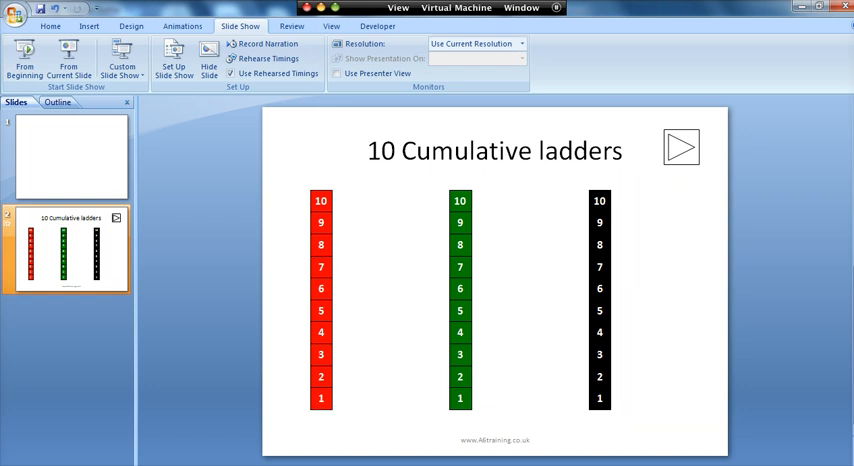
{"action": "mouse_move", "coordinate": [488, 420]}
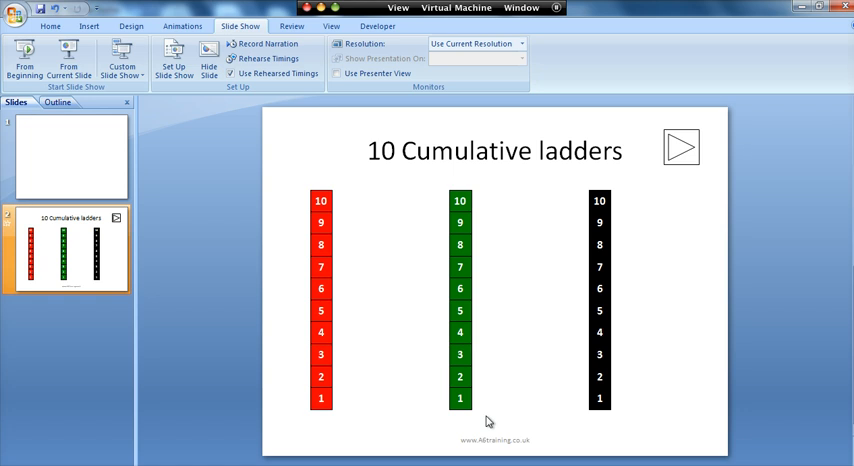
- Delete the green ladder and move the black ladder to the slide's right edge
{"action": "left_click", "coordinate": [460, 300]}
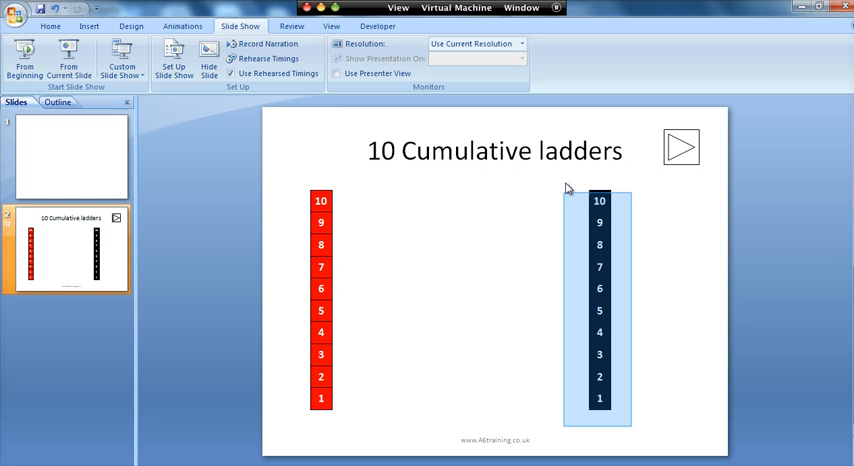
{"action": "left_click", "coordinate": [596, 300]}
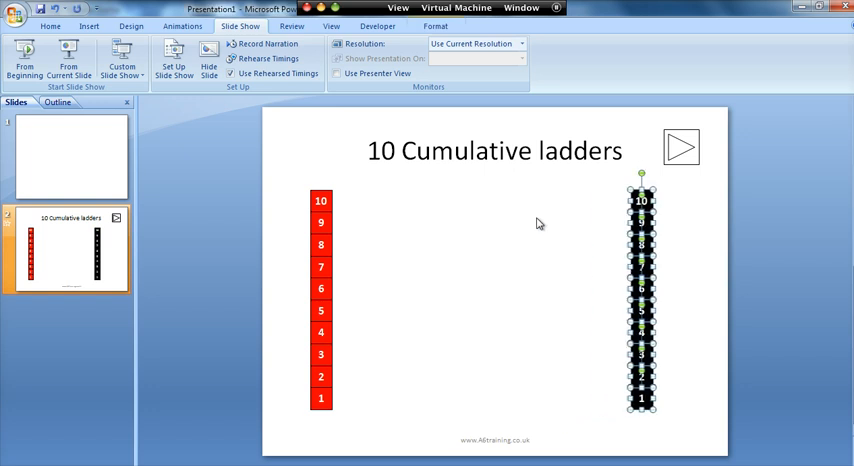
{"action": "left_click", "coordinate": [500, 216]}
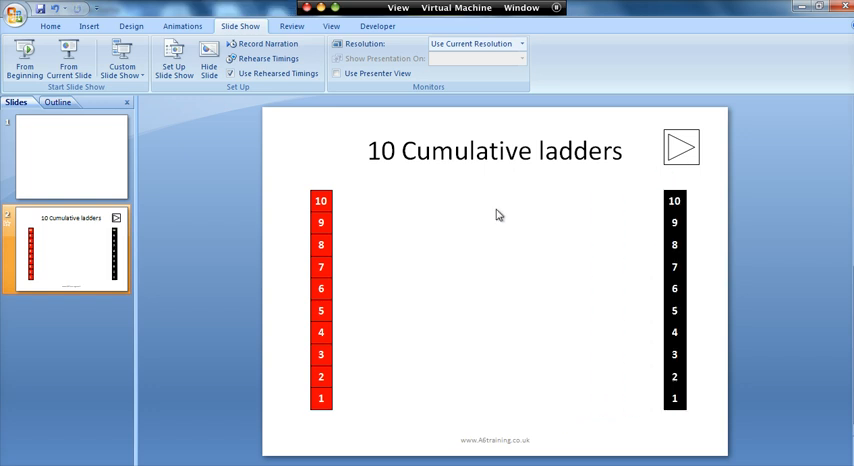
{"action": "mouse_move", "coordinate": [338, 200]}
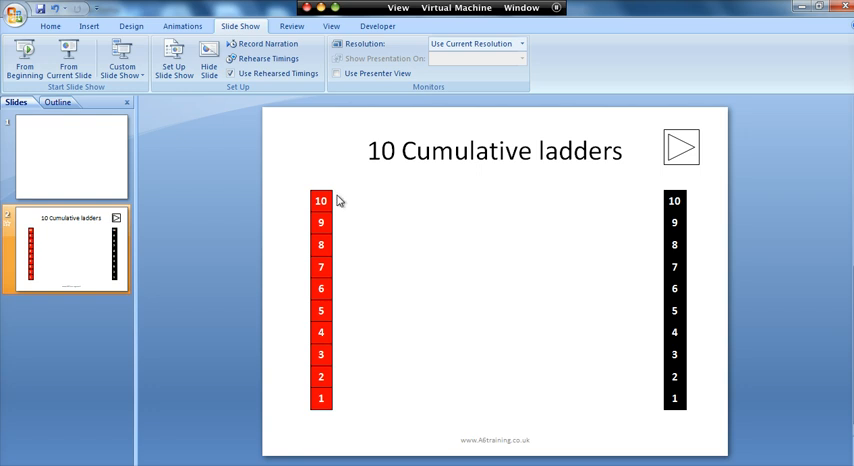
{"action": "left_click", "coordinate": [680, 148]}
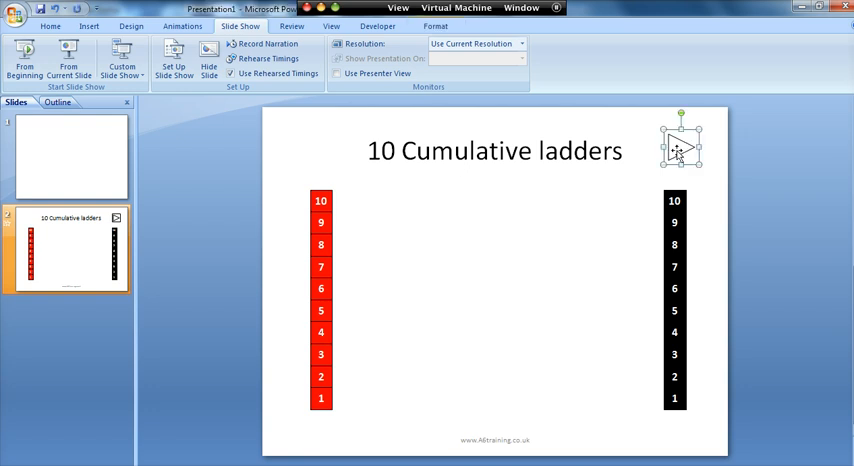